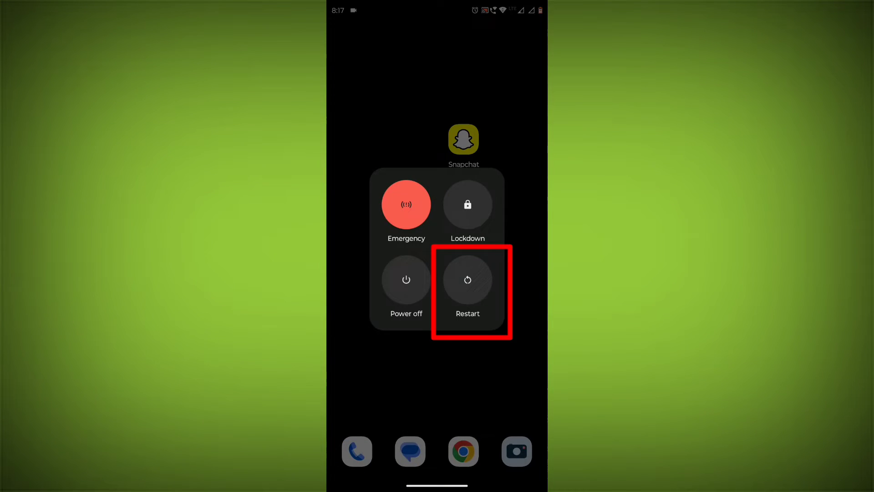
Choose Restart from the phone's power menu
{"action": "left_click", "coordinate": [467, 280]}
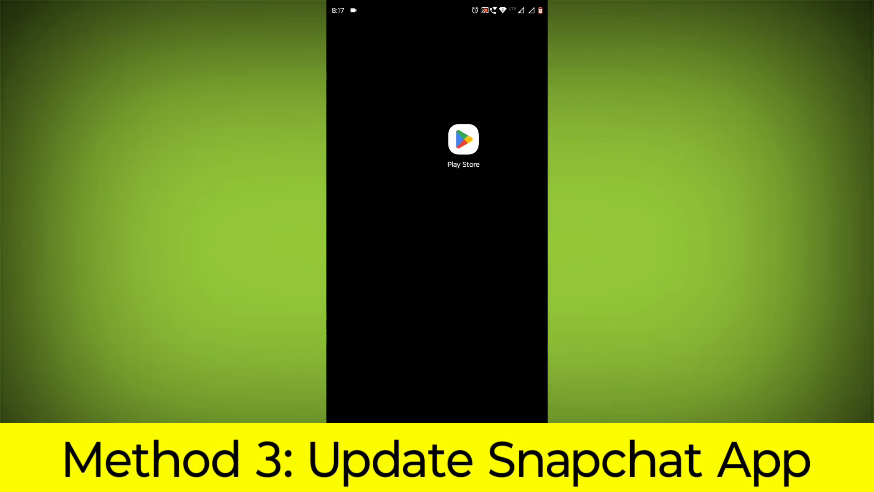
Find Snapchat in the Play Store, start its update, and return home
{"action": "left_click", "coordinate": [464, 142]}
{"action": "type", "text": "snap"}
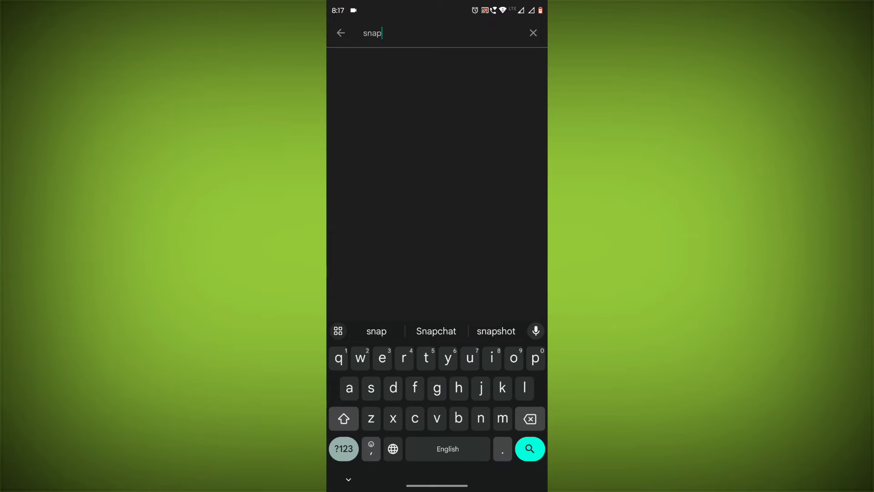
{"action": "left_click", "coordinate": [436, 331]}
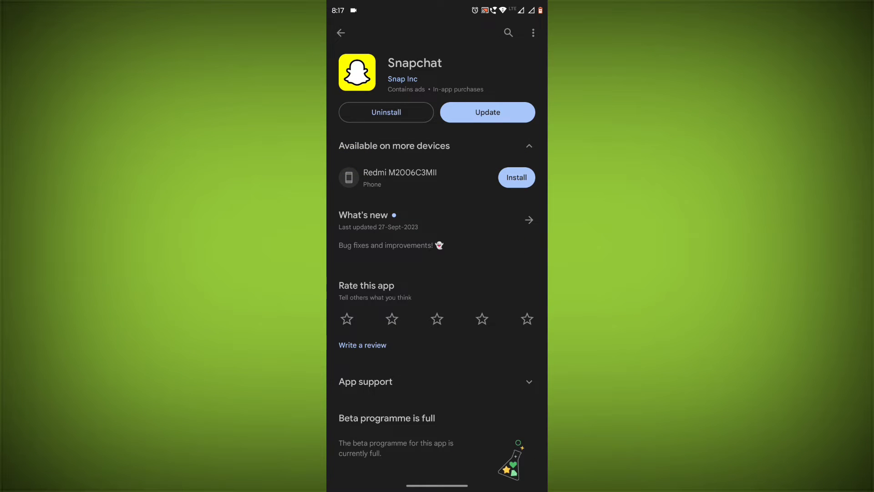
{"action": "left_click", "coordinate": [487, 112]}
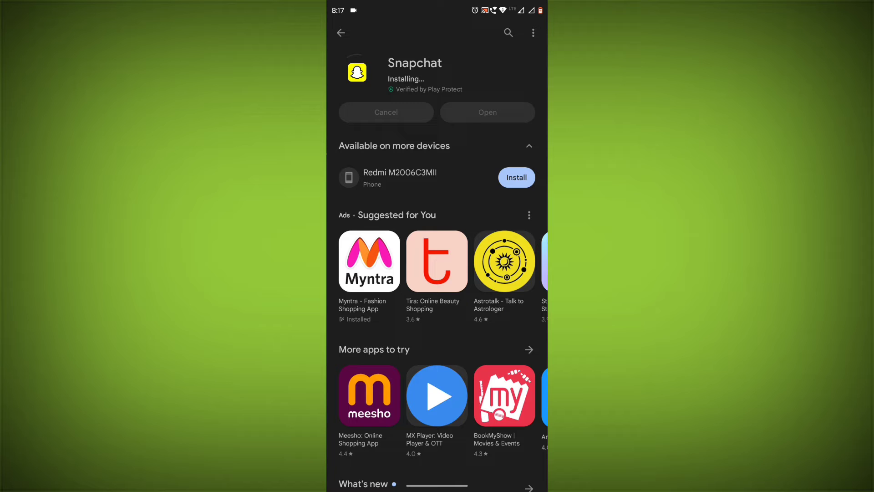
{"action": "key", "text": "HOME"}
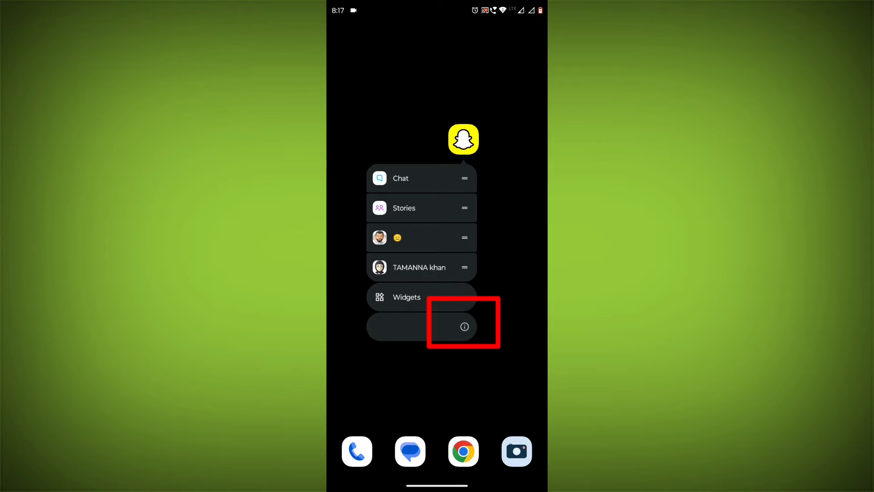
Force stop Snapchat from its app info and clear its cache to 0 B
{"action": "left_click", "coordinate": [465, 326]}
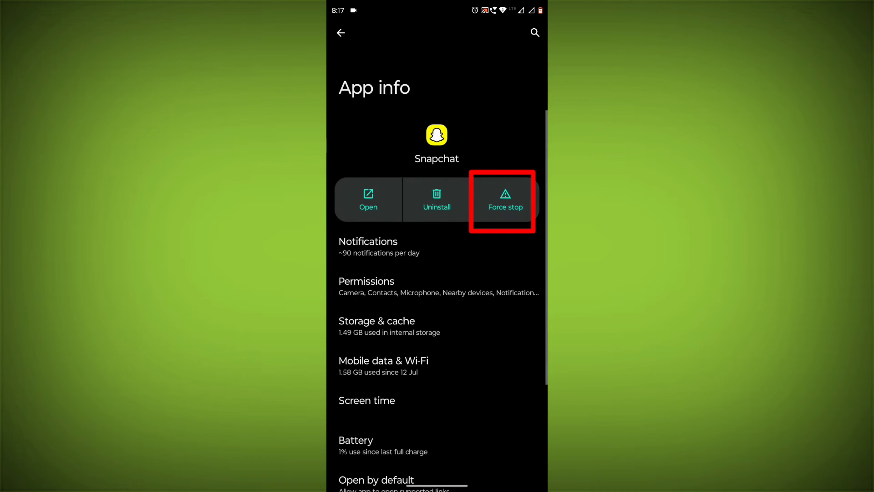
{"action": "left_click", "coordinate": [505, 199]}
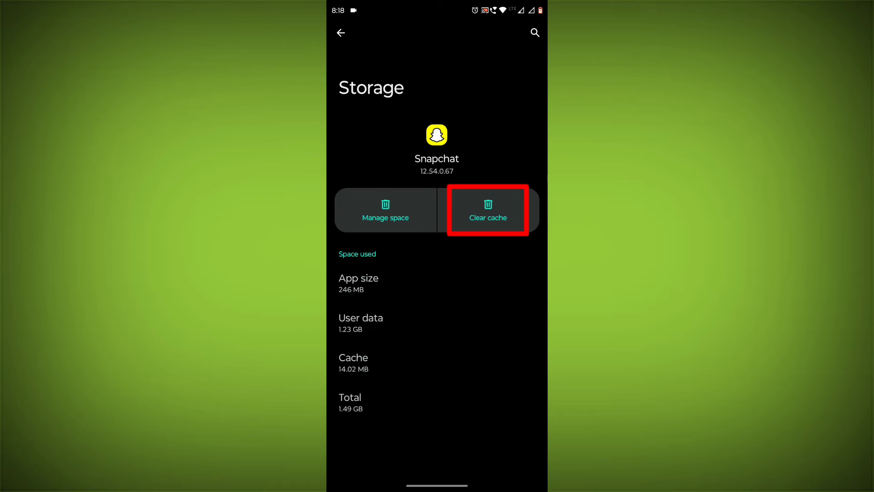
{"action": "left_click", "coordinate": [488, 210]}
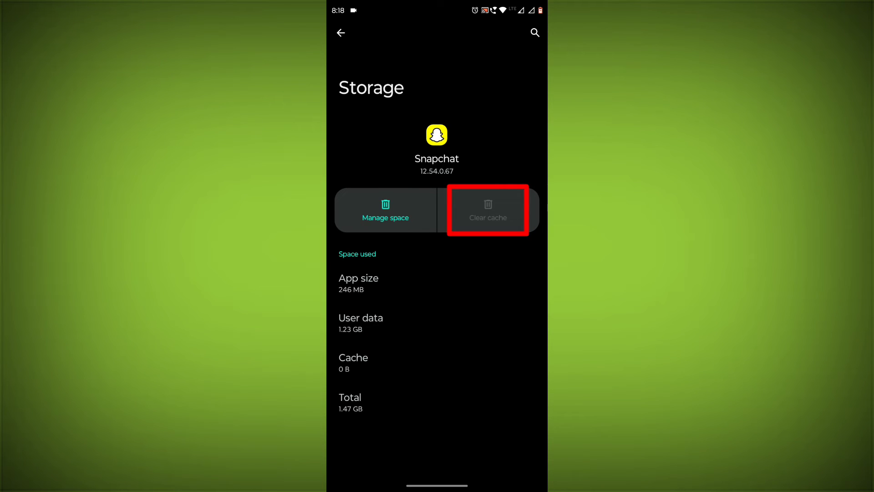